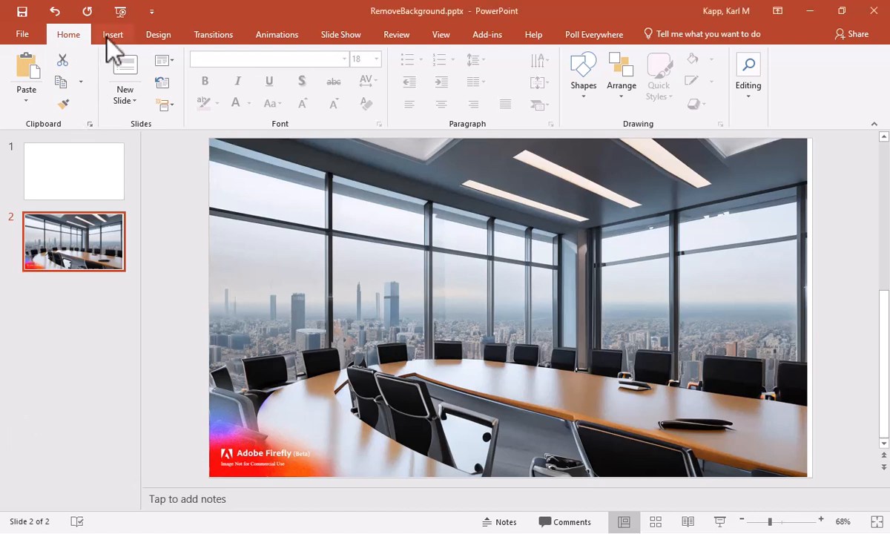
Step: Insert the man's photo onto slide 2 over the conference room image
{"action": "left_click", "coordinate": [112, 34]}
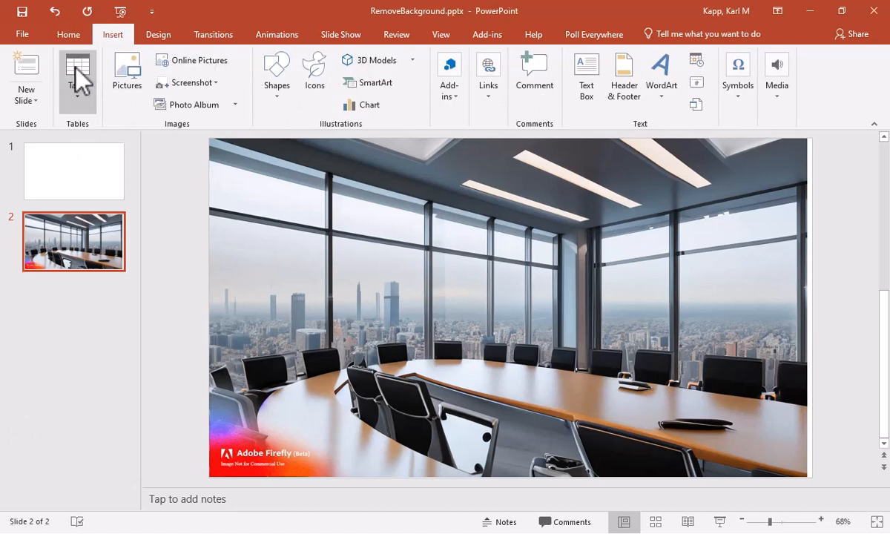
{"action": "left_click", "coordinate": [126, 71]}
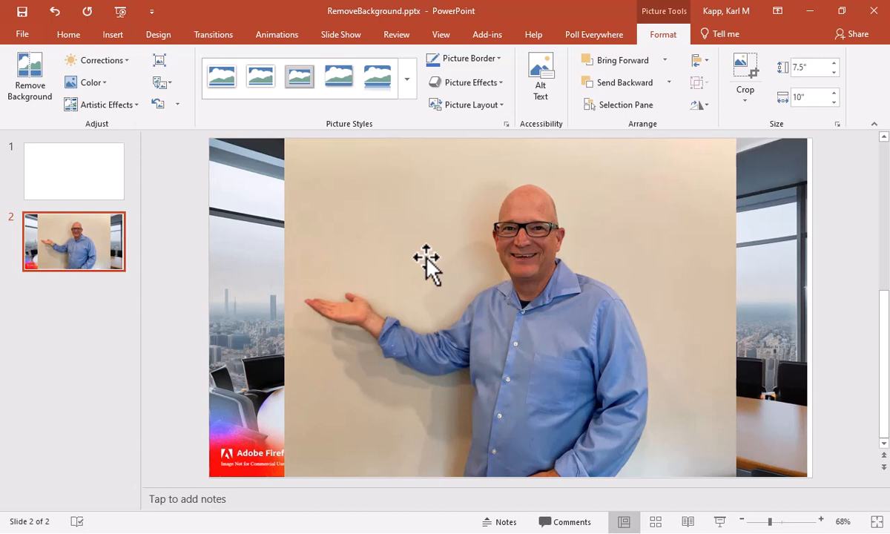
{"action": "mouse_move", "coordinate": [489, 238]}
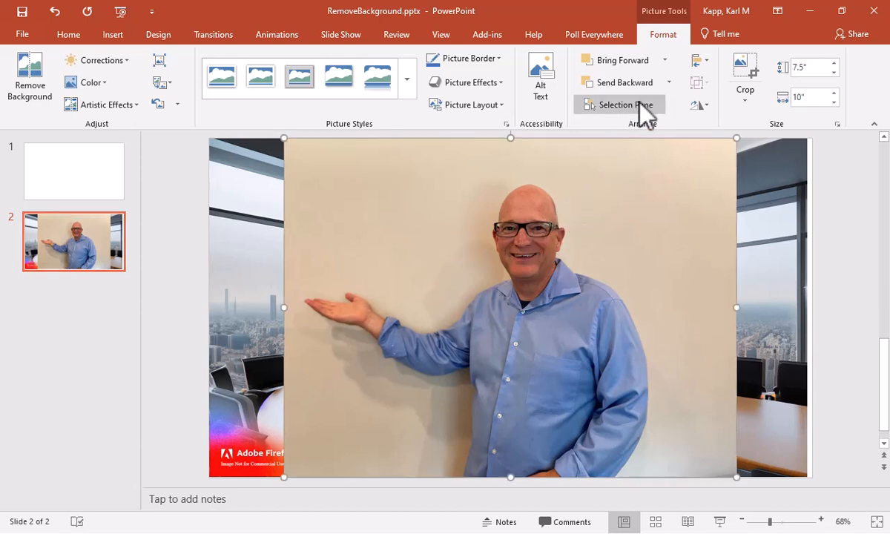
{"action": "mouse_move", "coordinate": [607, 110]}
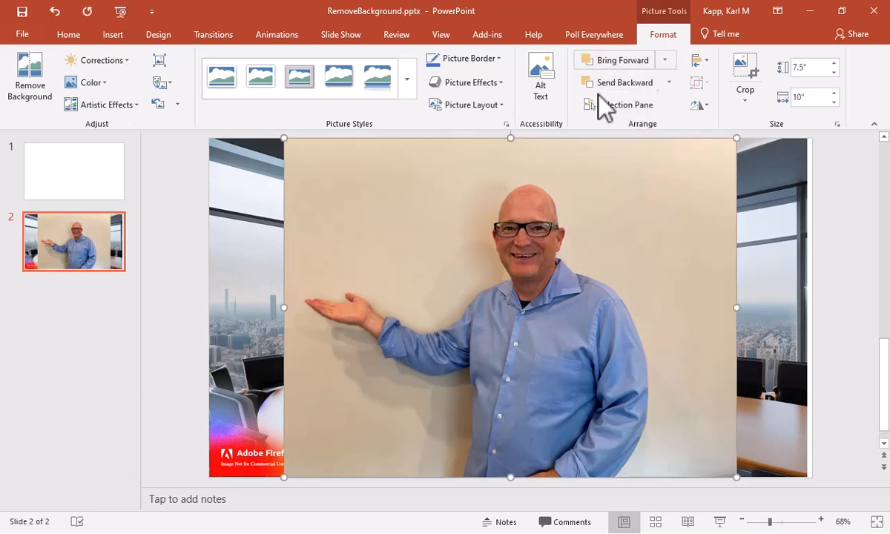
{"action": "mouse_move", "coordinate": [429, 222]}
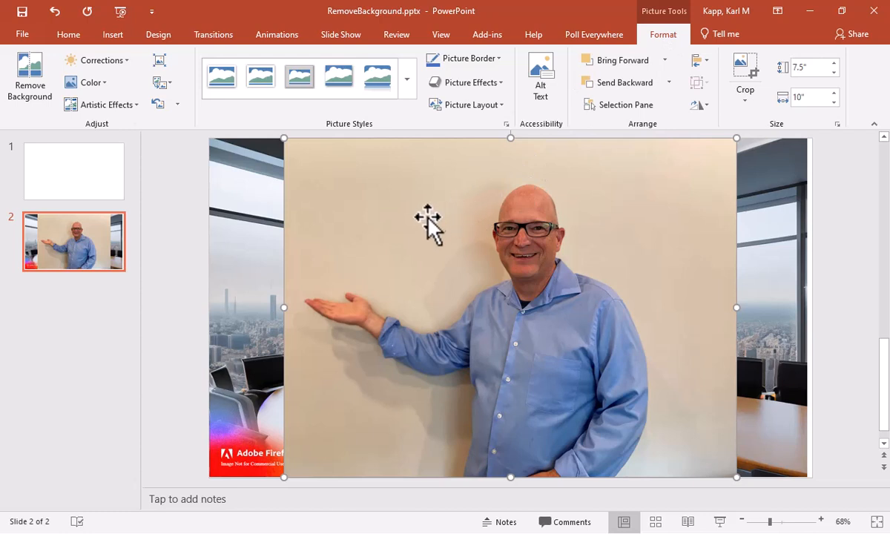
{"action": "mouse_move", "coordinate": [29, 74]}
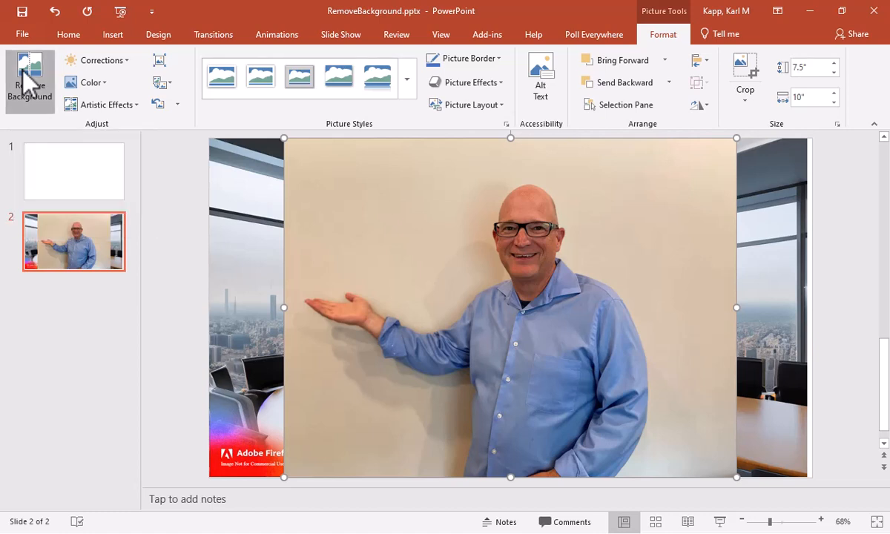
Step: Start background removal on the man's photo and mark the bottom of his shirt to keep
{"action": "left_click", "coordinate": [30, 82]}
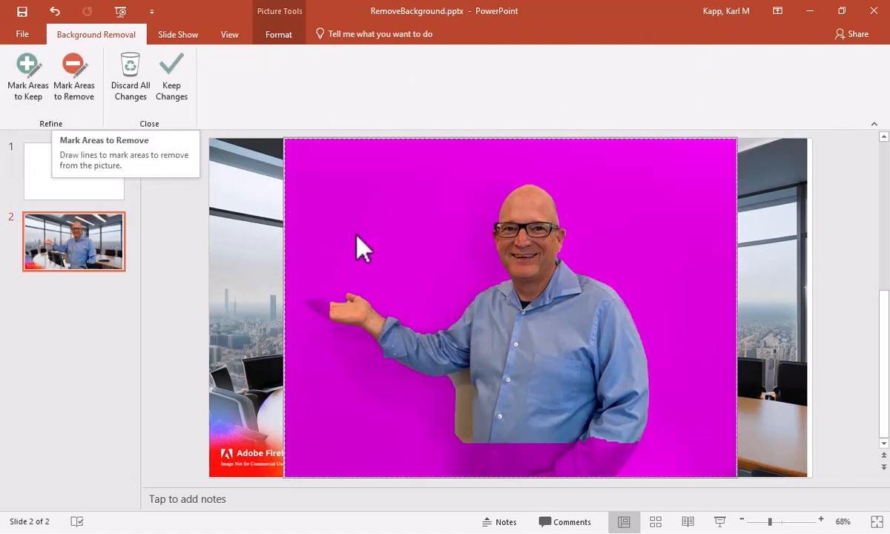
{"action": "mouse_move", "coordinate": [485, 393]}
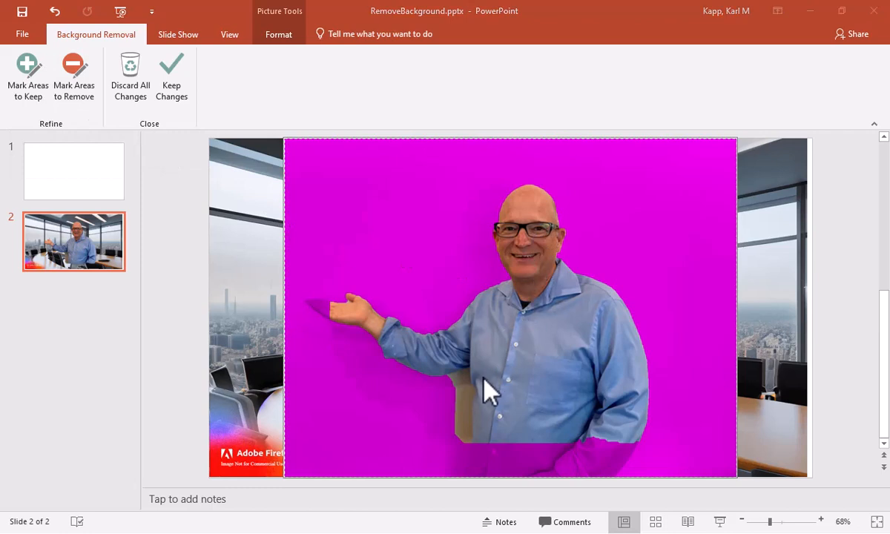
{"action": "mouse_move", "coordinate": [646, 169]}
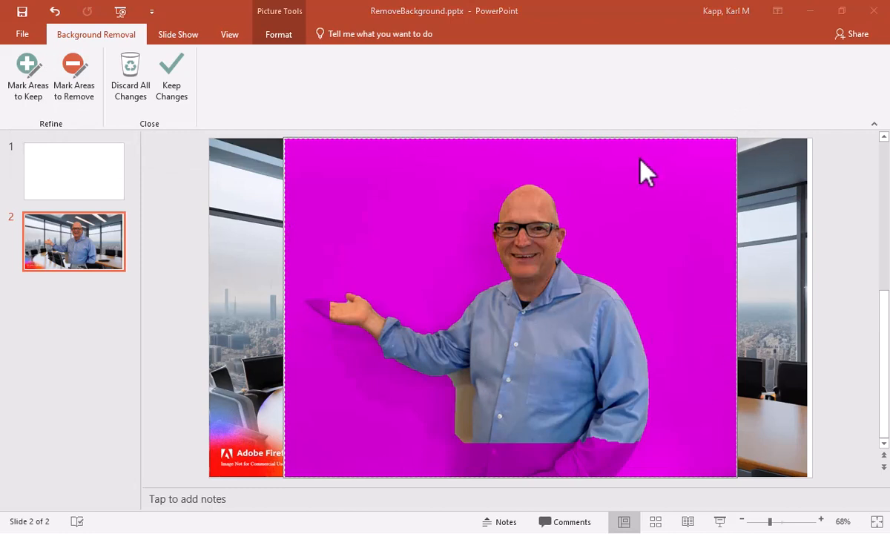
{"action": "mouse_move", "coordinate": [255, 200]}
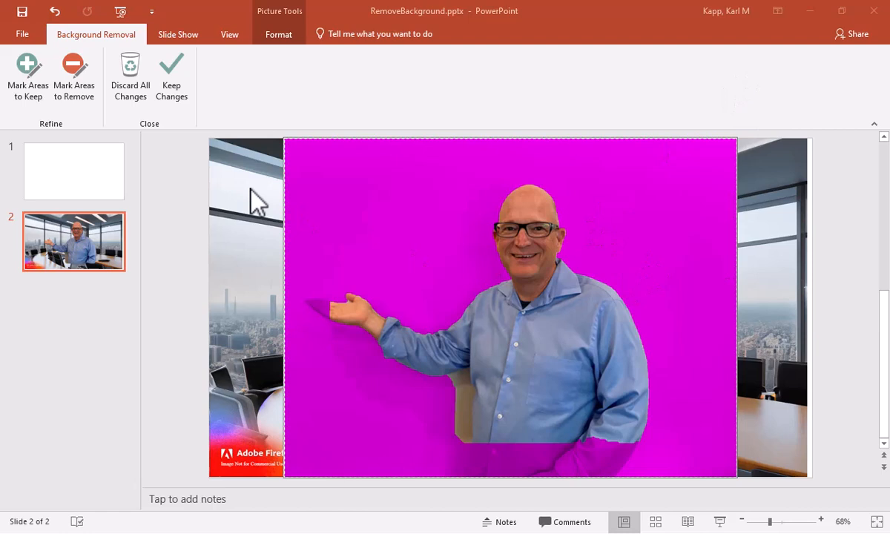
{"action": "mouse_move", "coordinate": [27, 74]}
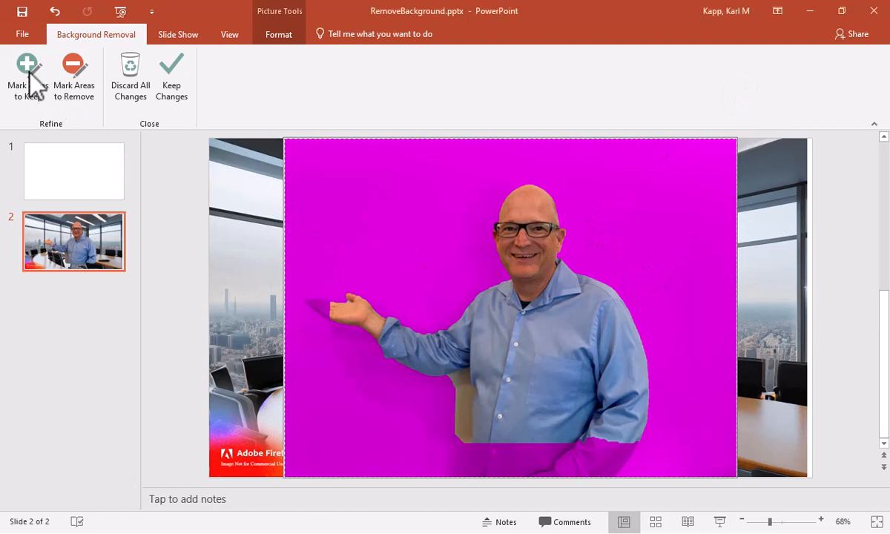
{"action": "mouse_move", "coordinate": [80, 133]}
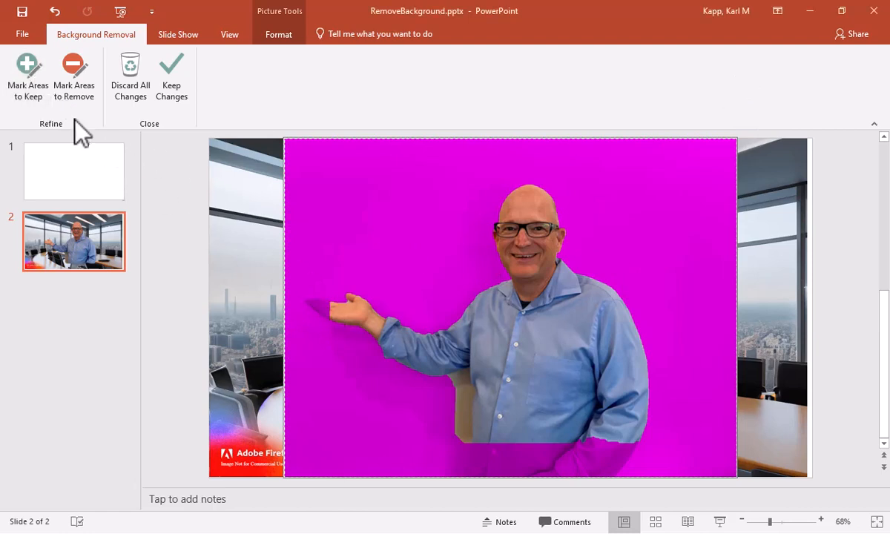
{"action": "left_click", "coordinate": [27, 78]}
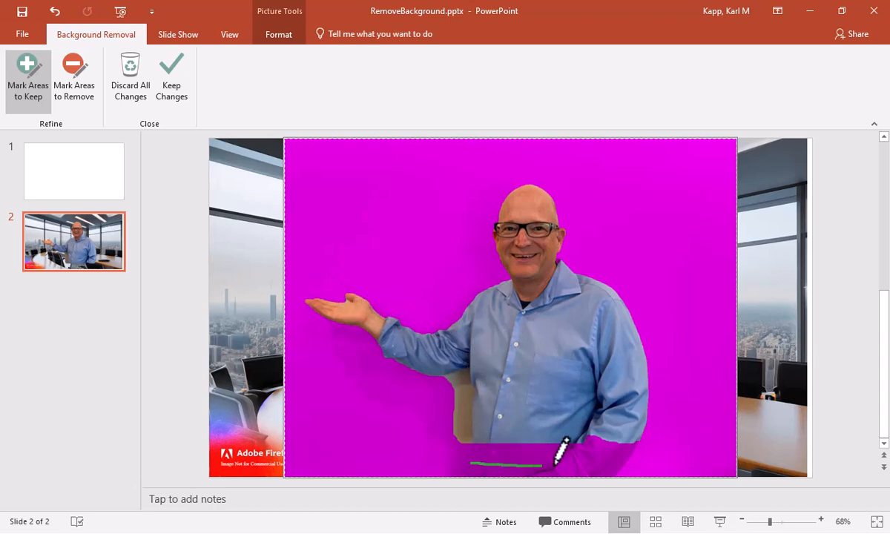
{"action": "left_click_drag", "start_coordinate": [552, 453], "coordinate": [620, 415]}
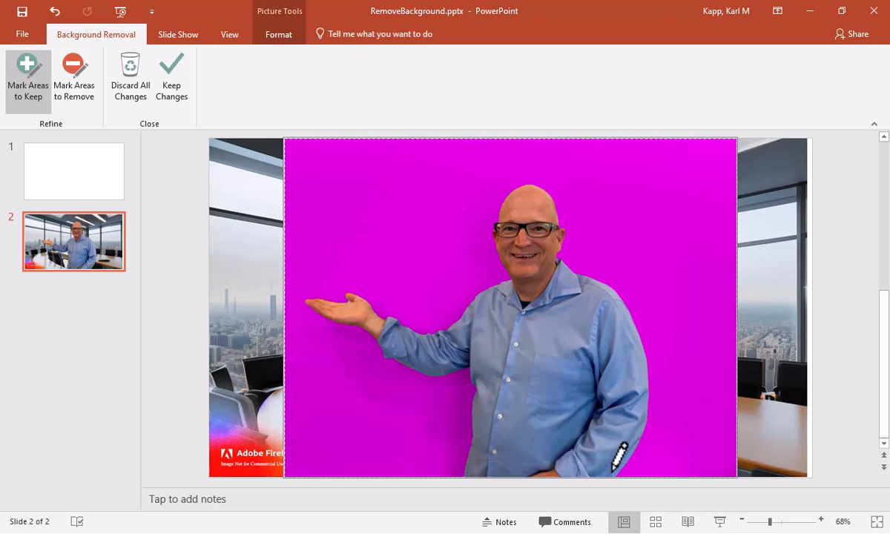
{"action": "mouse_move", "coordinate": [172, 89]}
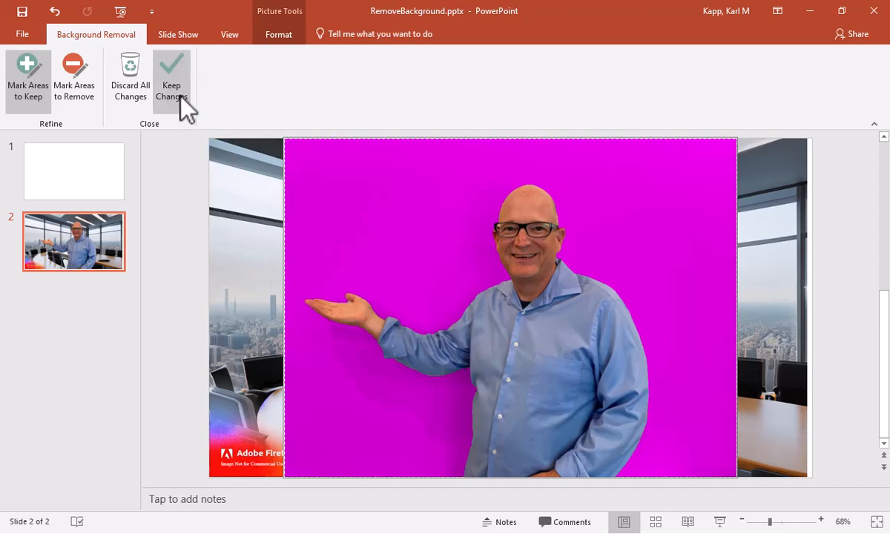
Step: Keep the removal changes and give him a soft shadow: transparency 60%, blur 4 pt, distance 3 pt
{"action": "left_click", "coordinate": [172, 77]}
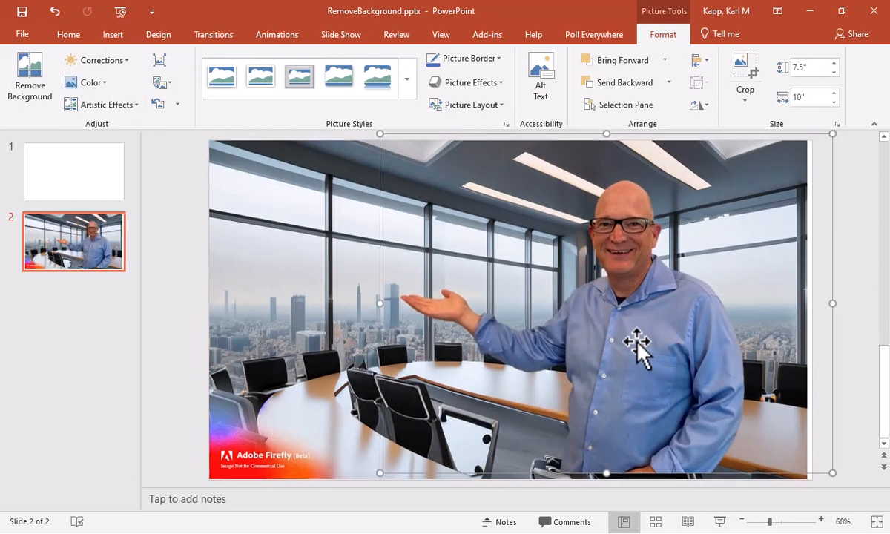
{"action": "mouse_move", "coordinate": [698, 215]}
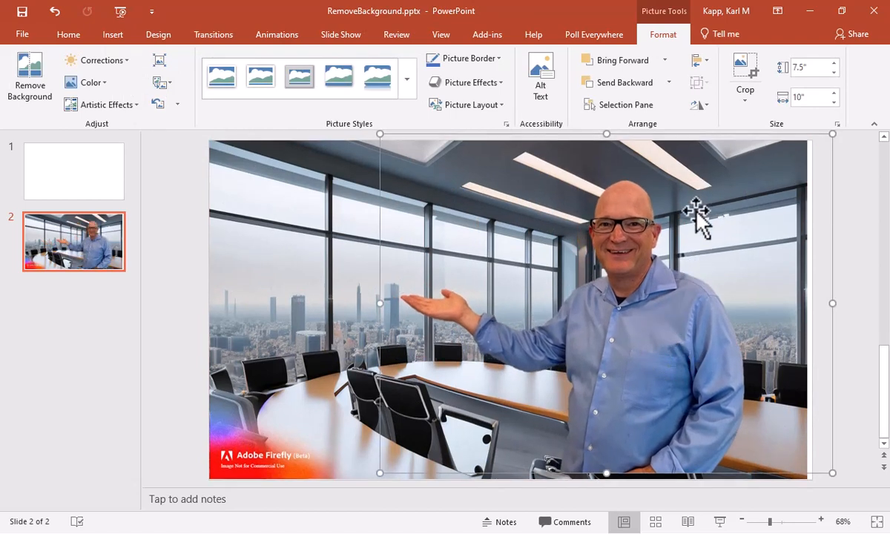
{"action": "mouse_move", "coordinate": [634, 312]}
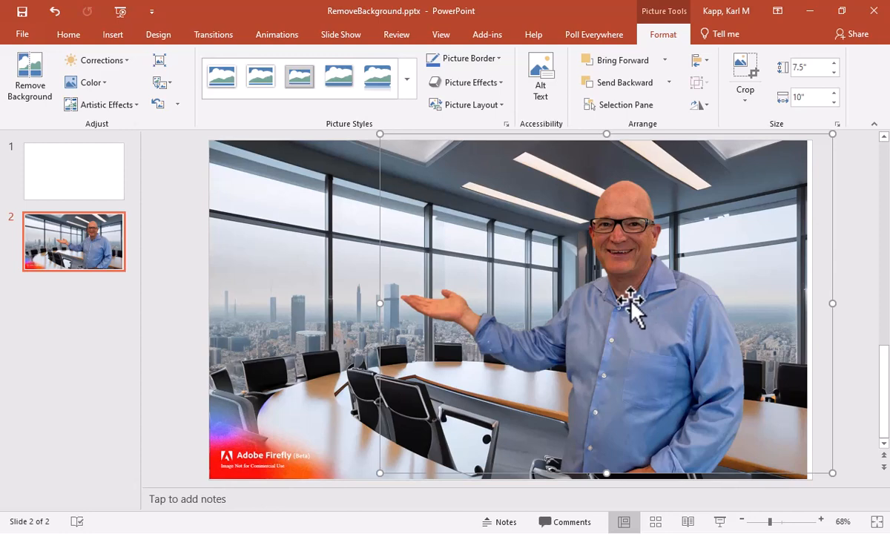
{"action": "right_click", "coordinate": [635, 311]}
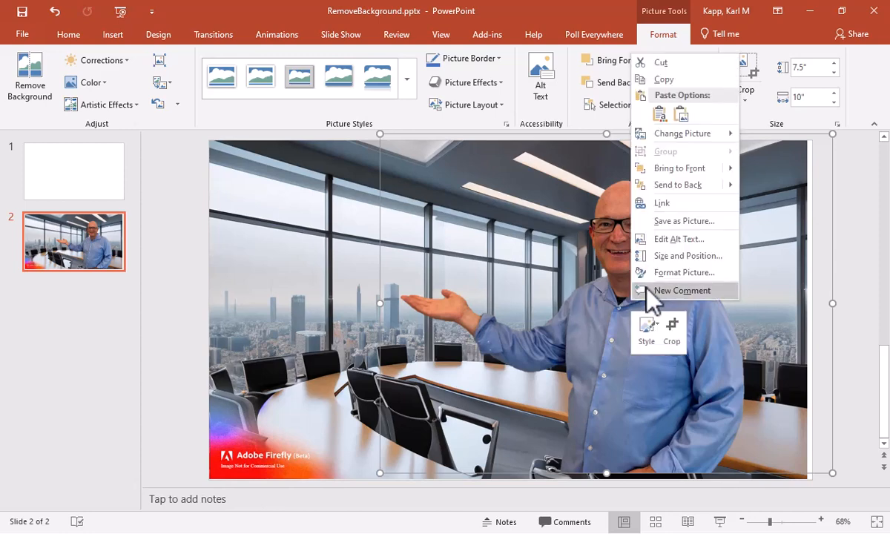
{"action": "left_click", "coordinate": [685, 273]}
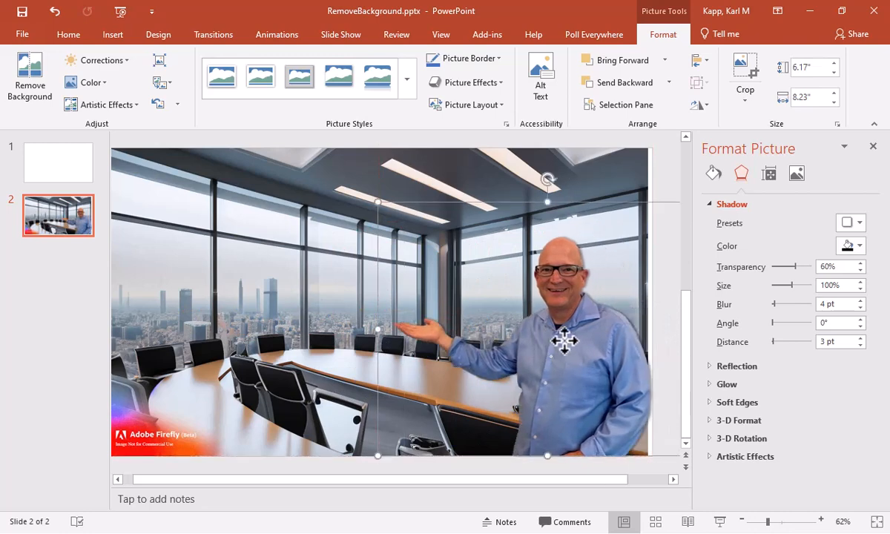
{"action": "mouse_move", "coordinate": [96, 200]}
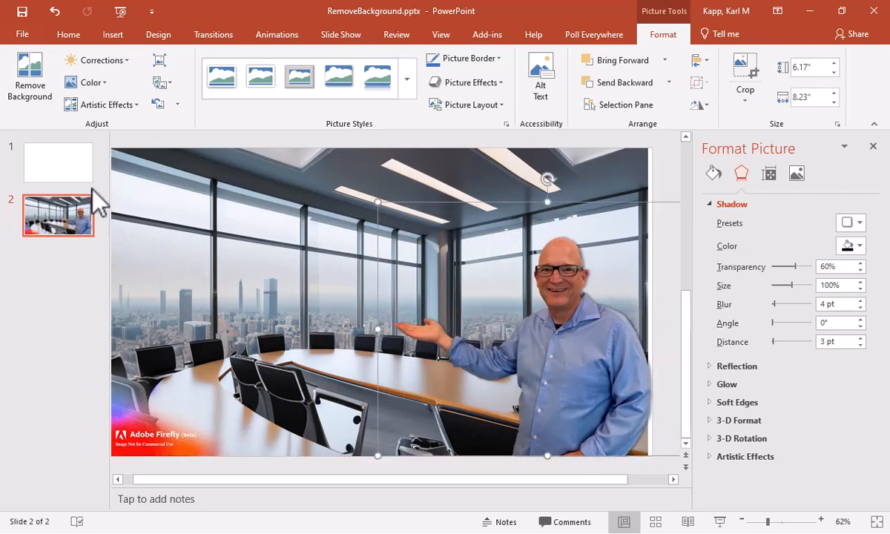
Step: On slide 1, search online pictures for 'women on a cell phone brunette'
{"action": "left_click", "coordinate": [58, 161]}
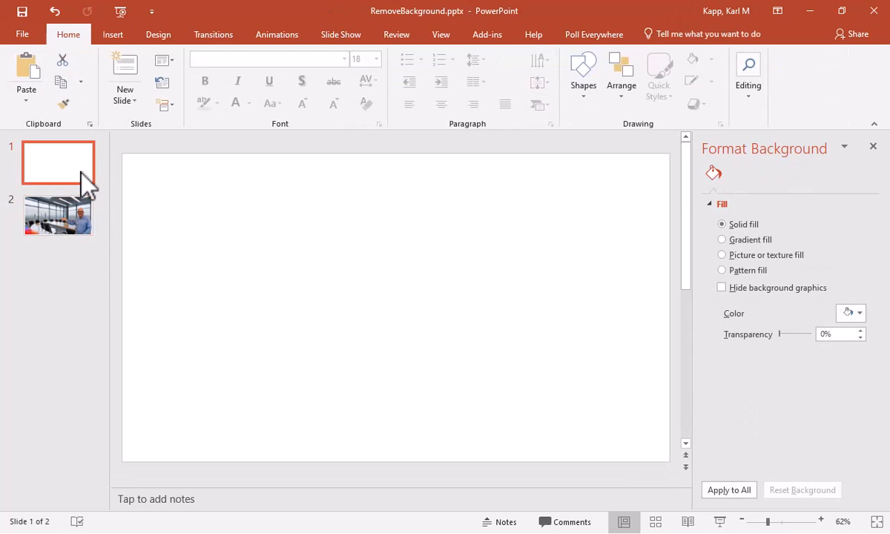
{"action": "left_click", "coordinate": [113, 34]}
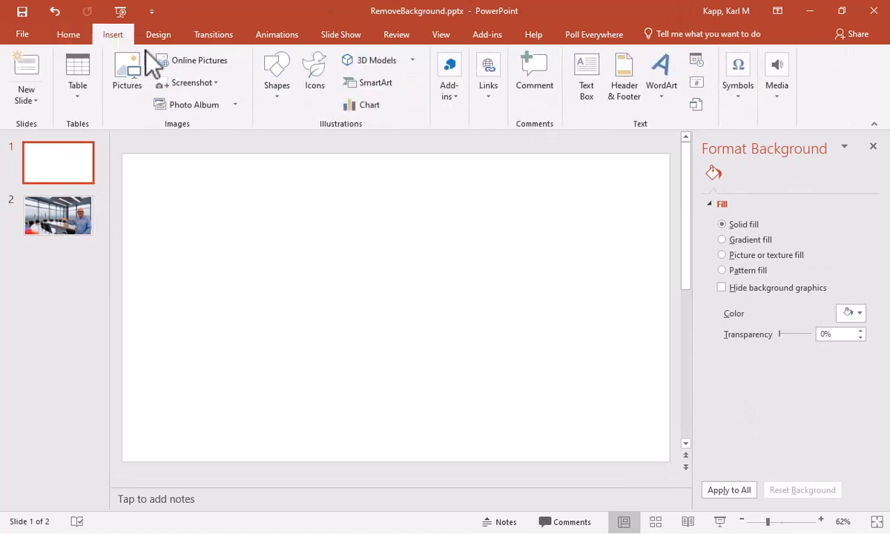
{"action": "left_click", "coordinate": [202, 59]}
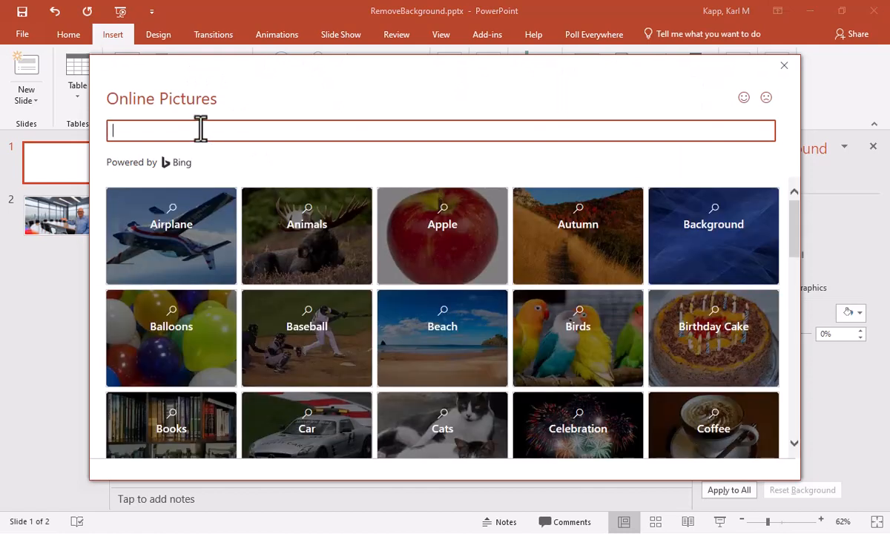
{"action": "type", "text": "women on a cell p"}
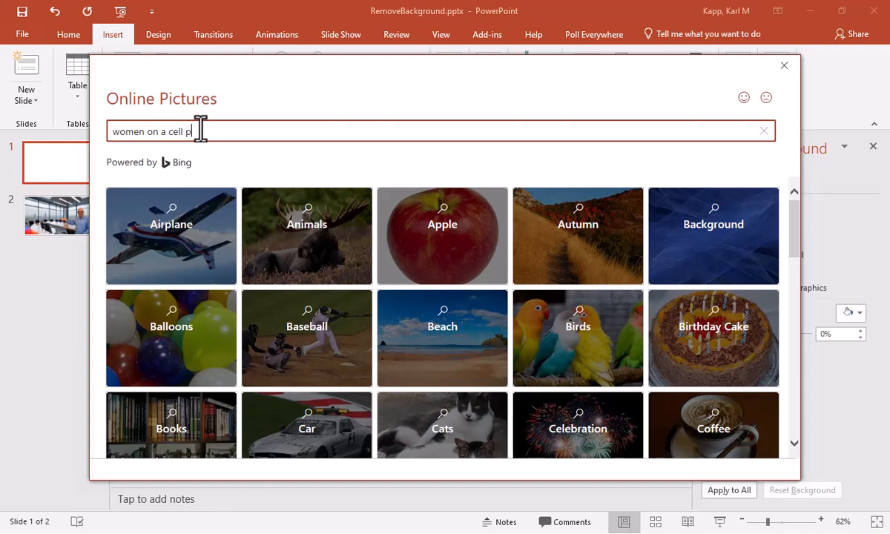
{"action": "type", "text": "hone"}
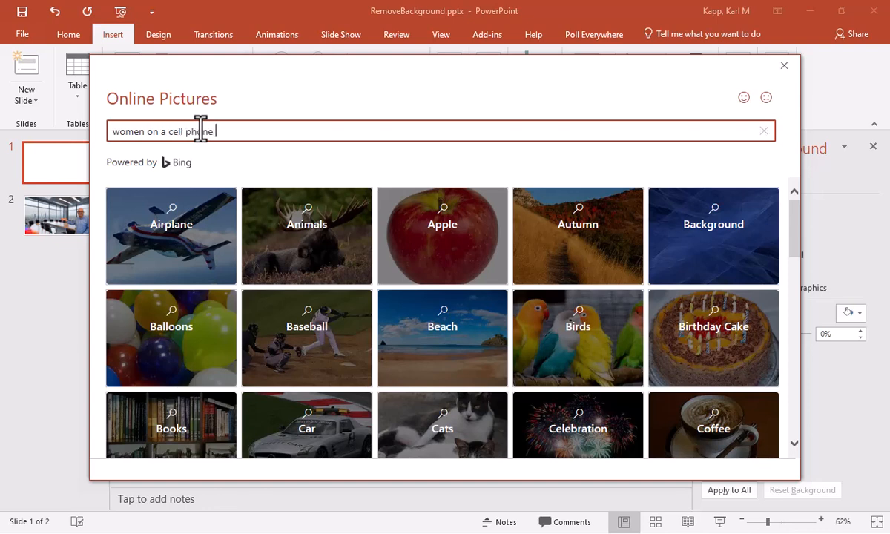
{"action": "type", "text": "brune"}
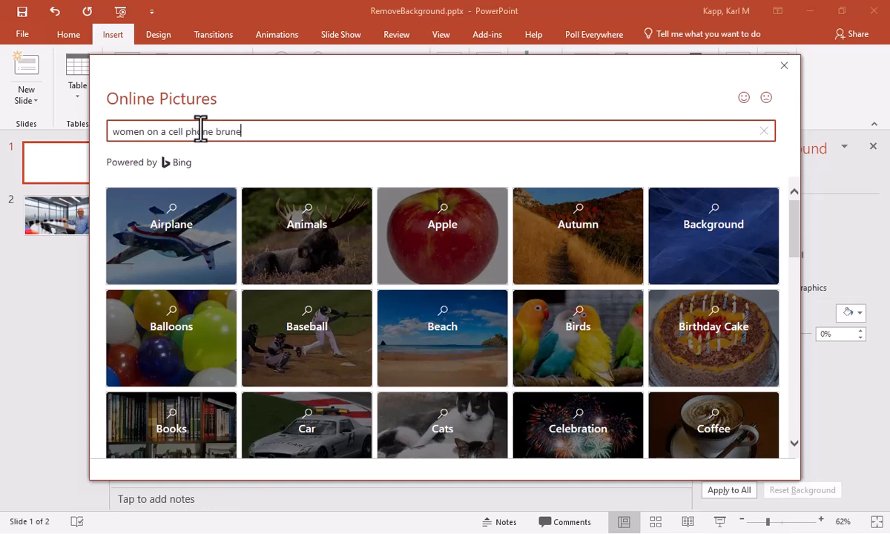
{"action": "key", "text": "Return"}
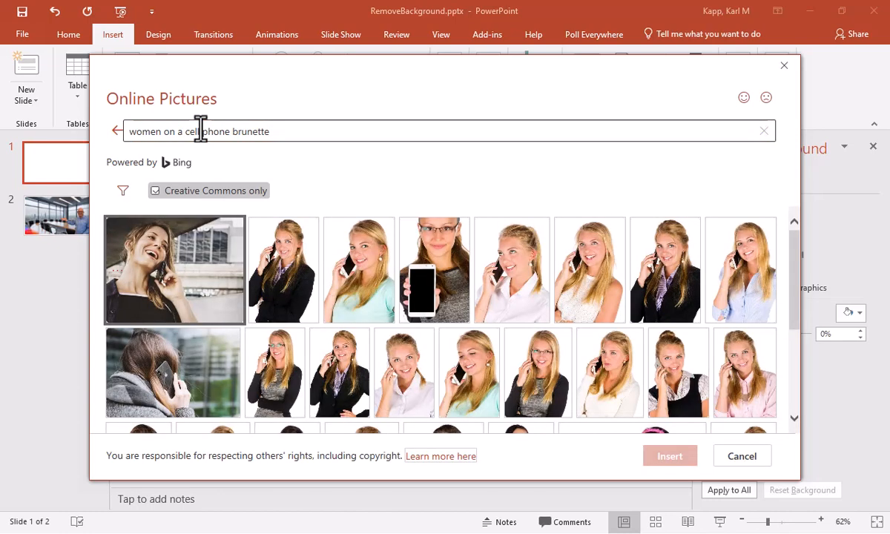
Step: Choose the brunette woman in red holding a phone and insert her onto the slide
{"action": "scroll", "scroll_direction": "down", "scroll_amount": 3}
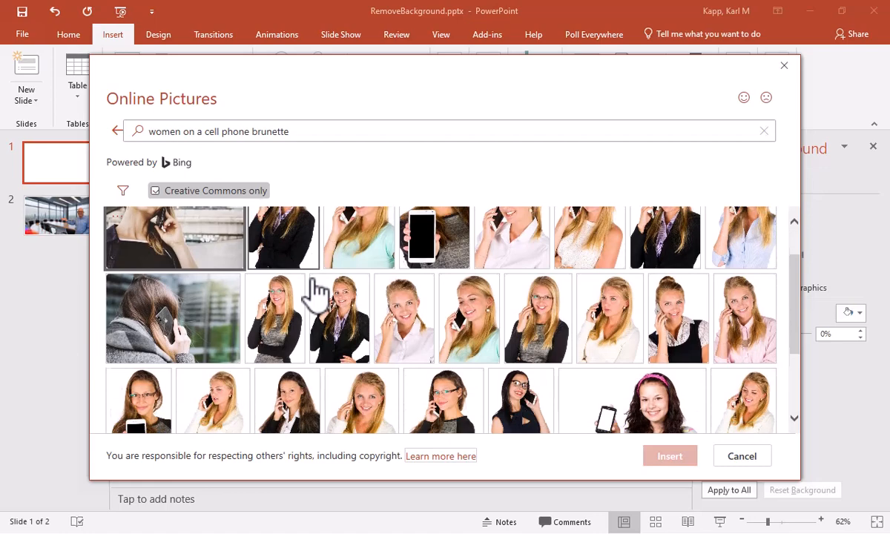
{"action": "scroll", "scroll_direction": "down", "scroll_amount": 3}
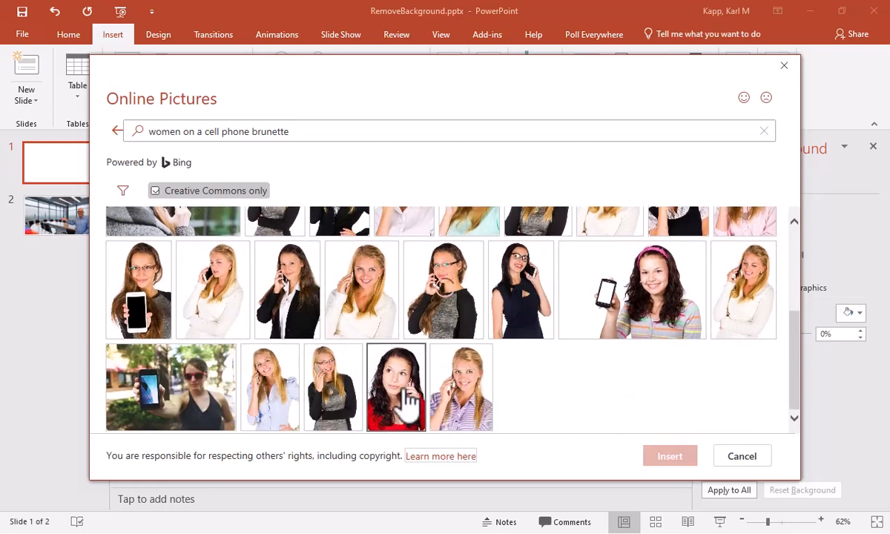
{"action": "left_click", "coordinate": [669, 455]}
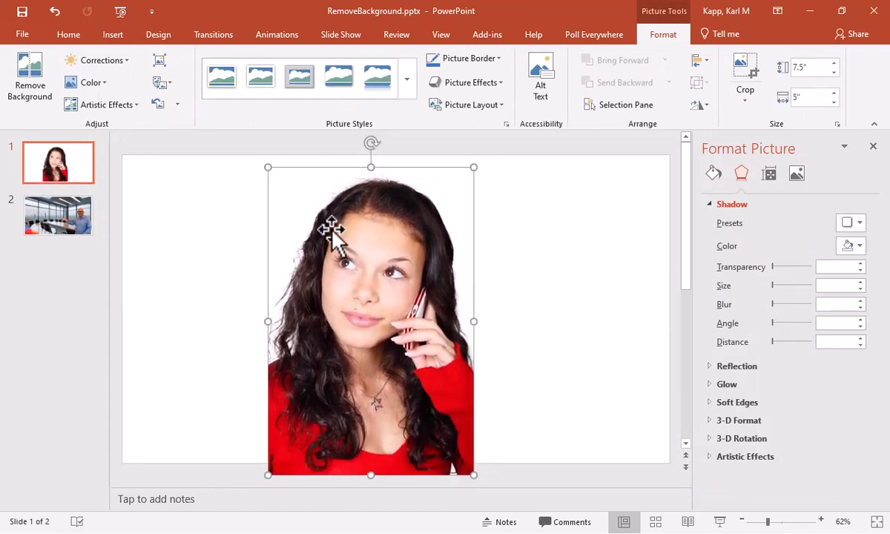
Step: Start background removal on the woman's photo and mark her face and hair to keep
{"action": "left_click", "coordinate": [30, 77]}
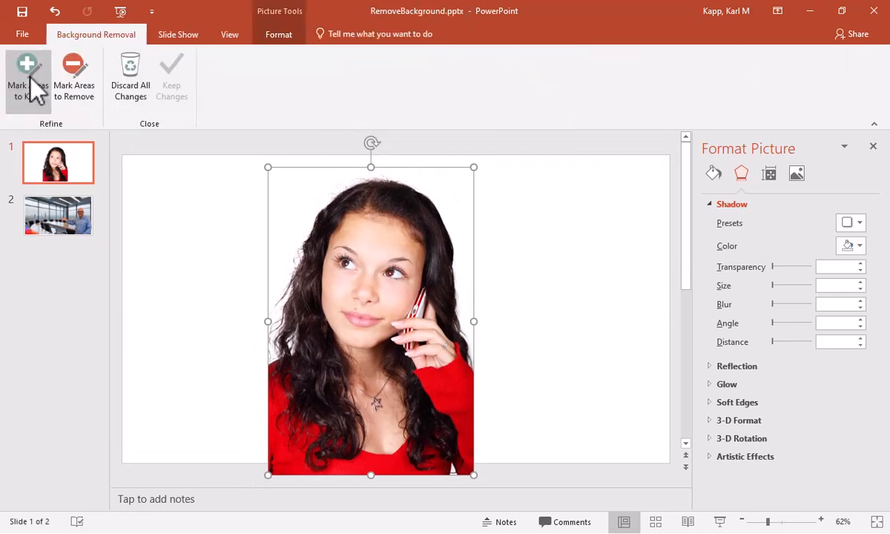
{"action": "left_click", "coordinate": [27, 77]}
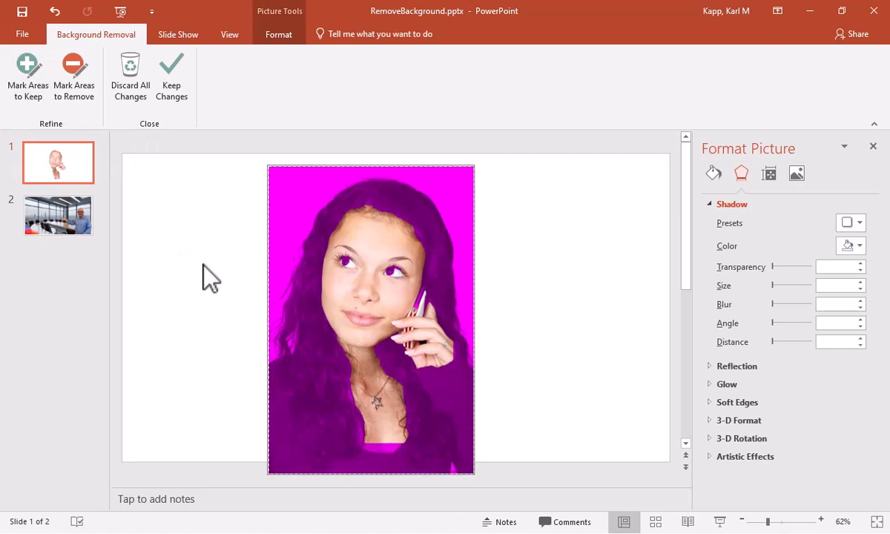
{"action": "mouse_move", "coordinate": [96, 137]}
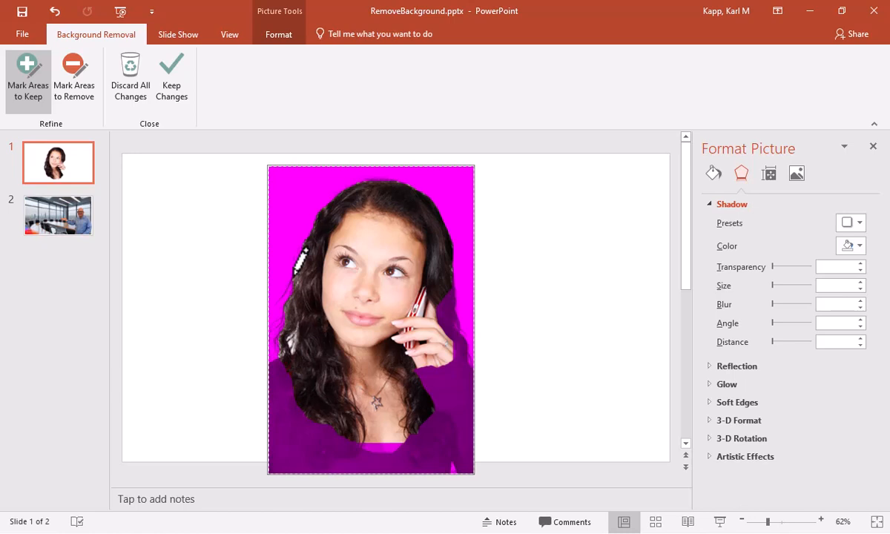
{"action": "left_click", "coordinate": [228, 34]}
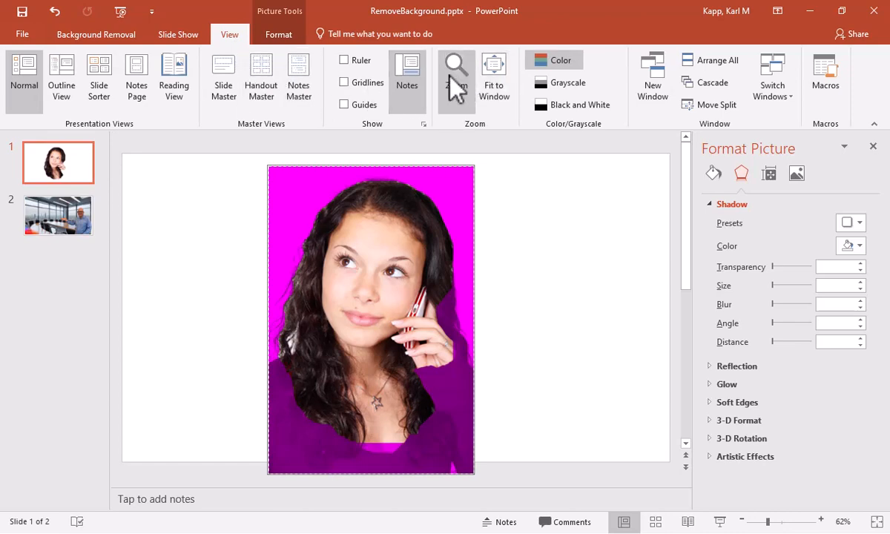
Step: Zoom to 200% to mark a hair strand as kept, then return to the whole slide view
{"action": "left_click", "coordinate": [455, 74]}
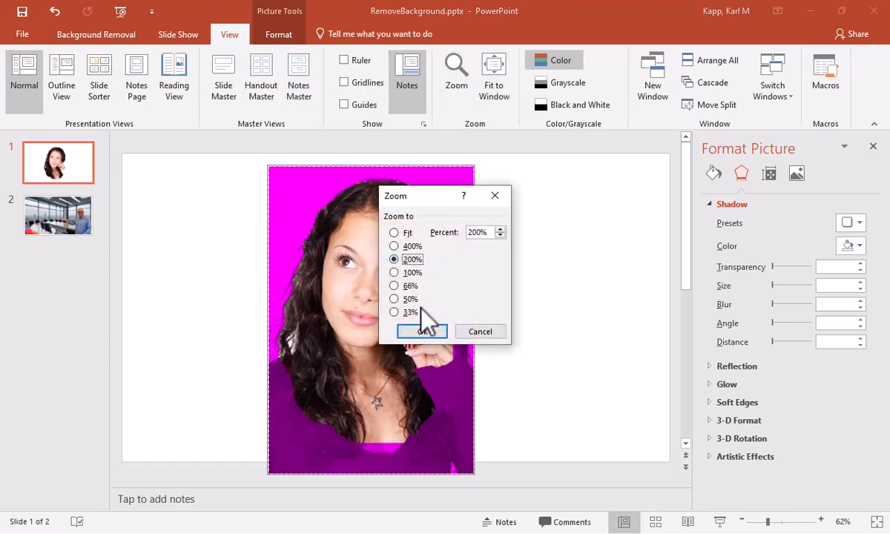
{"action": "left_click", "coordinate": [421, 331]}
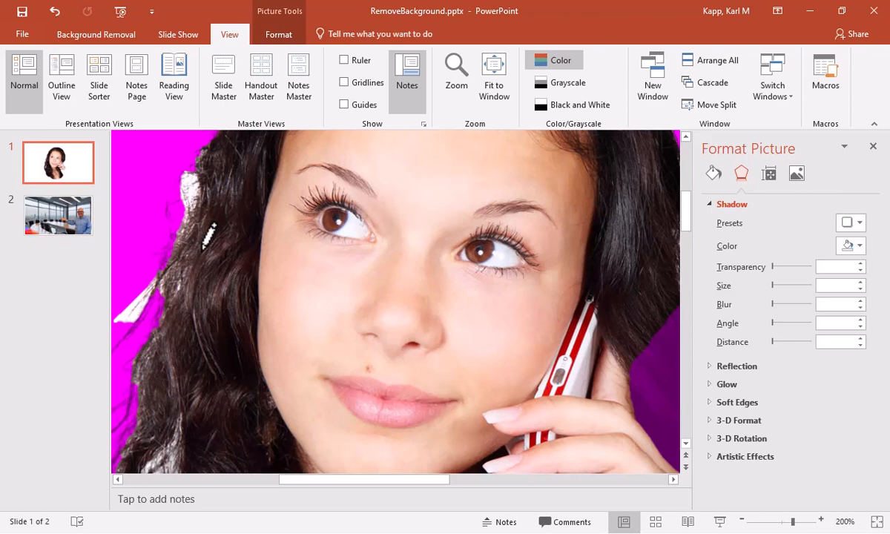
{"action": "left_click", "coordinate": [736, 402]}
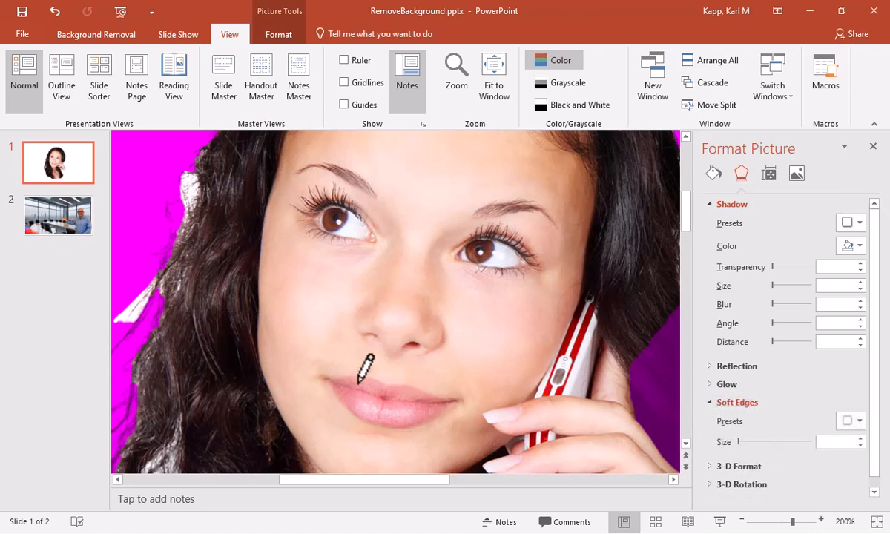
{"action": "mouse_move", "coordinate": [363, 245]}
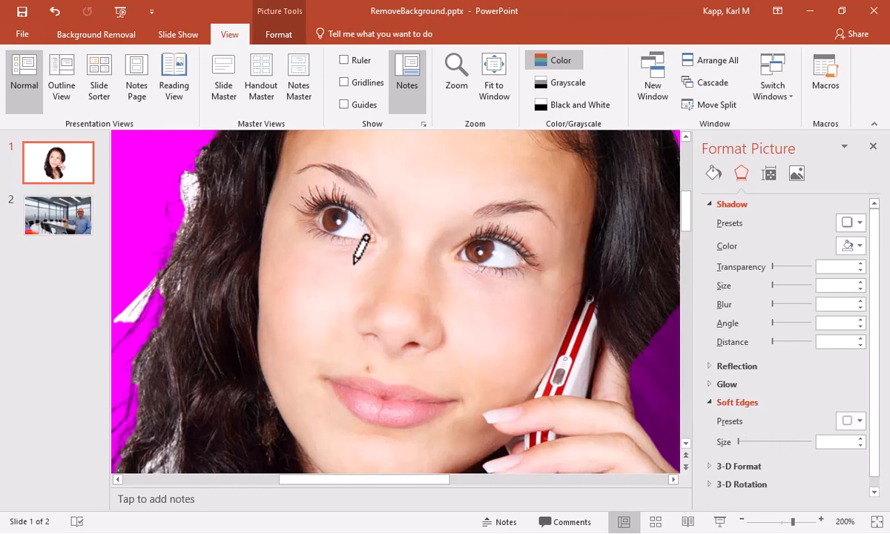
{"action": "left_click", "coordinate": [456, 74]}
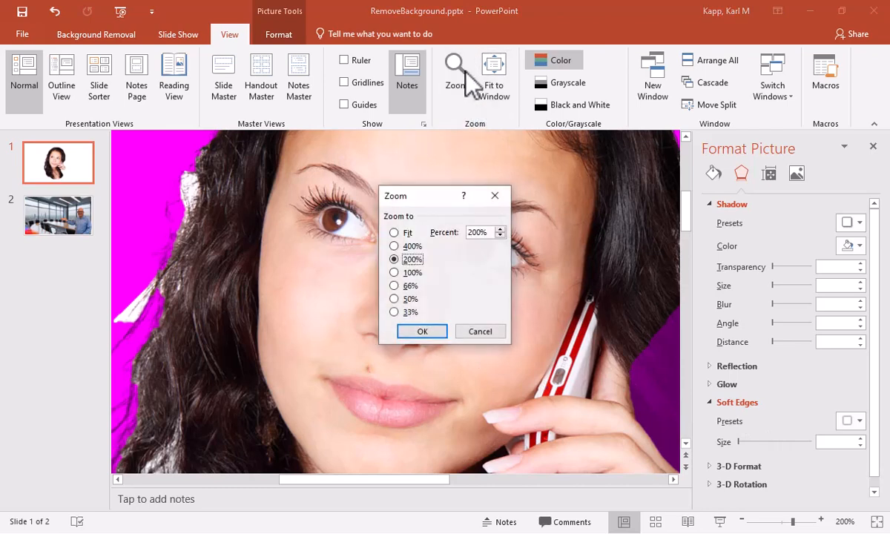
{"action": "left_click", "coordinate": [422, 331]}
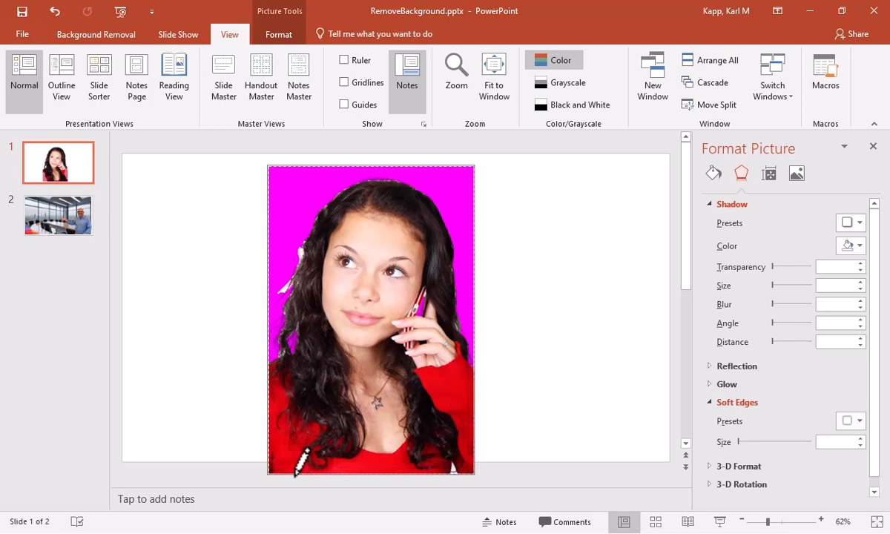
{"action": "mouse_move", "coordinate": [255, 275]}
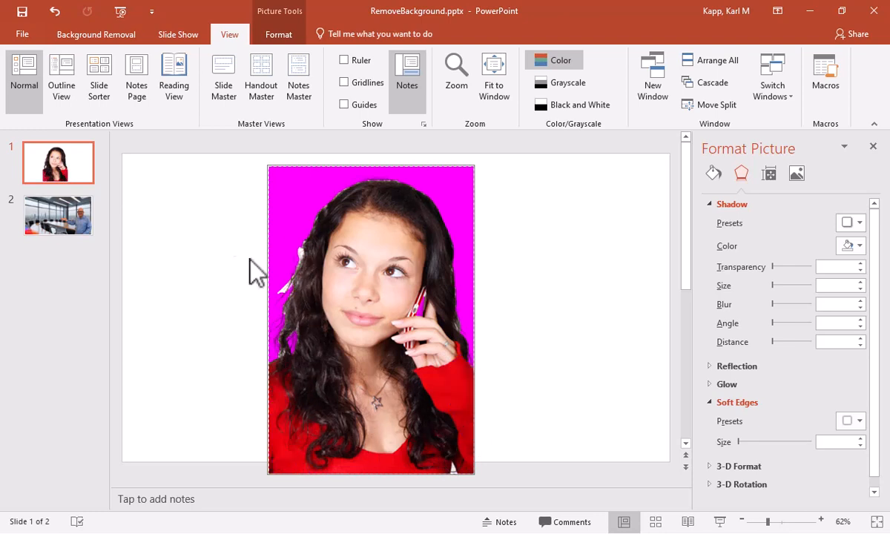
Step: Mark the remaining white backdrop for removal and keep the changes, leaving her cut out
{"action": "left_click", "coordinate": [95, 34]}
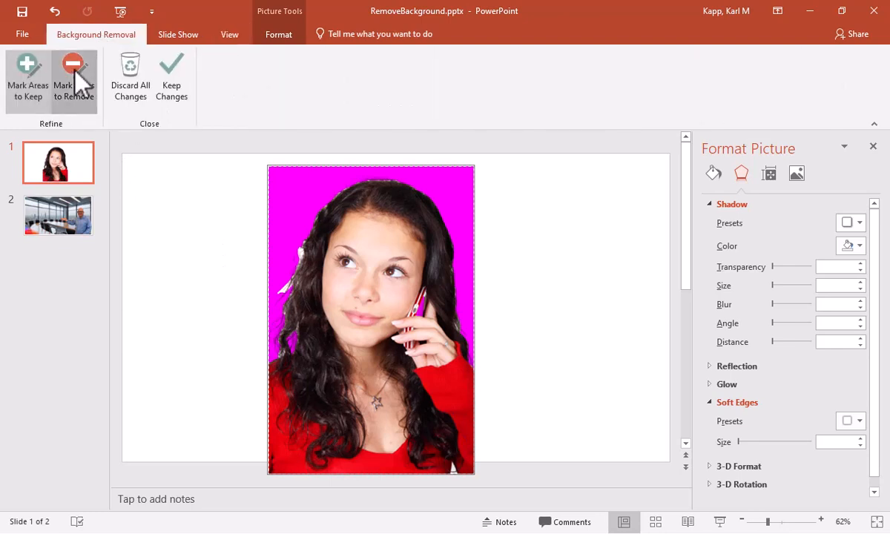
{"action": "left_click", "coordinate": [75, 77]}
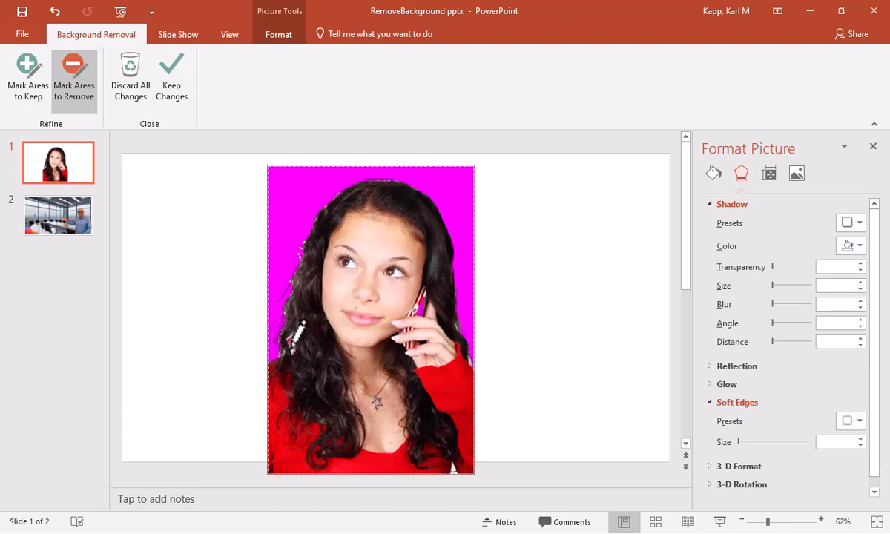
{"action": "mouse_move", "coordinate": [200, 141]}
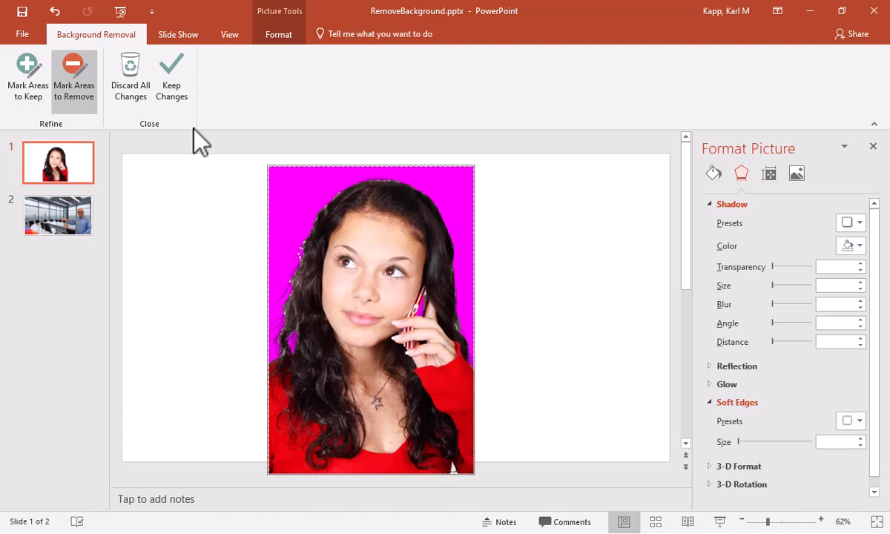
{"action": "left_click", "coordinate": [171, 77]}
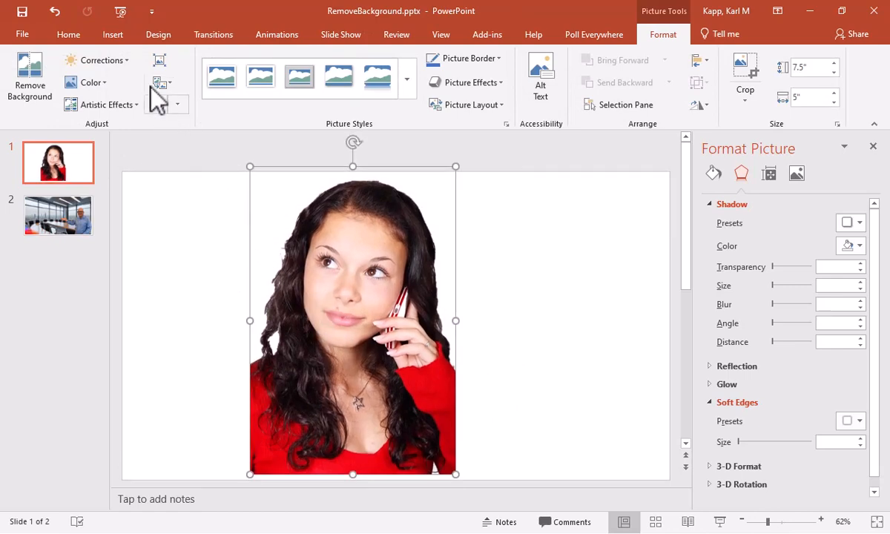
Step: Draw a blue rectangle behind the woman, move her over it, and soften her edges to 5 pt
{"action": "left_click", "coordinate": [112, 34]}
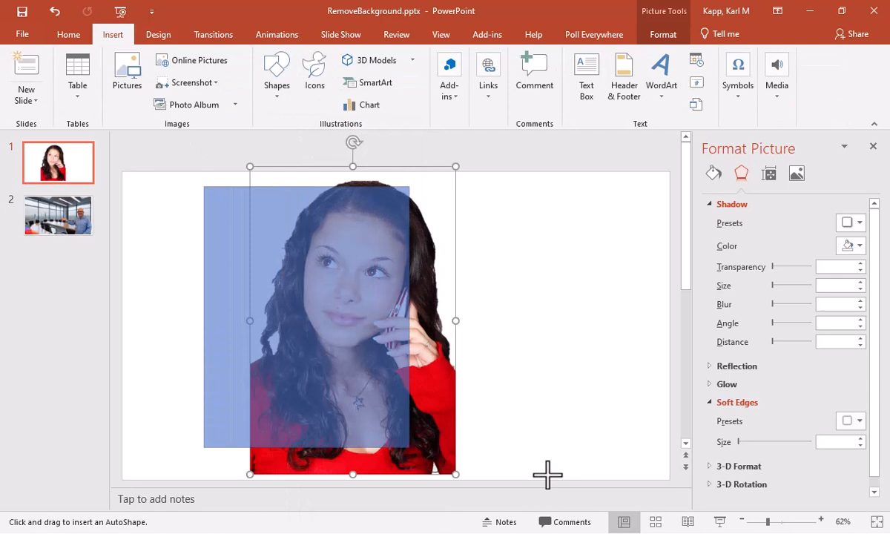
{"action": "right_click", "coordinate": [327, 327]}
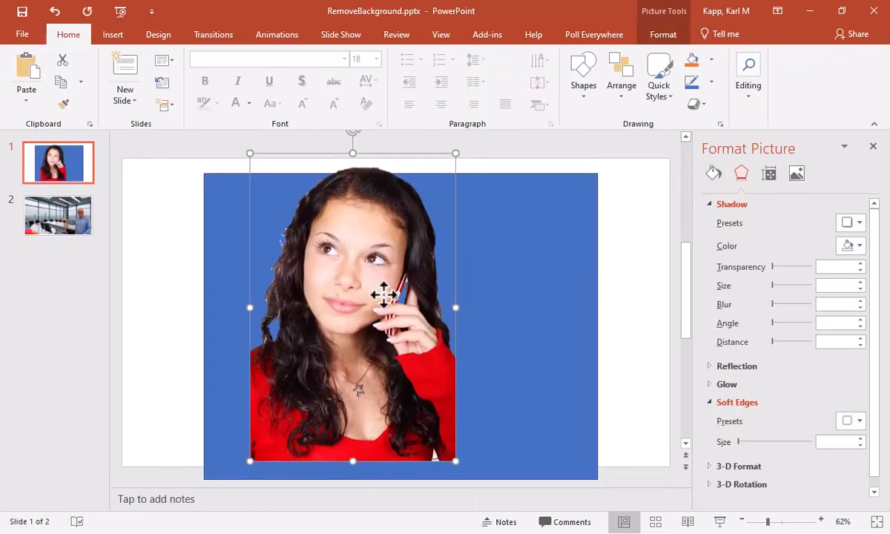
{"action": "left_click_drag", "start_coordinate": [378, 296], "coordinate": [348, 281]}
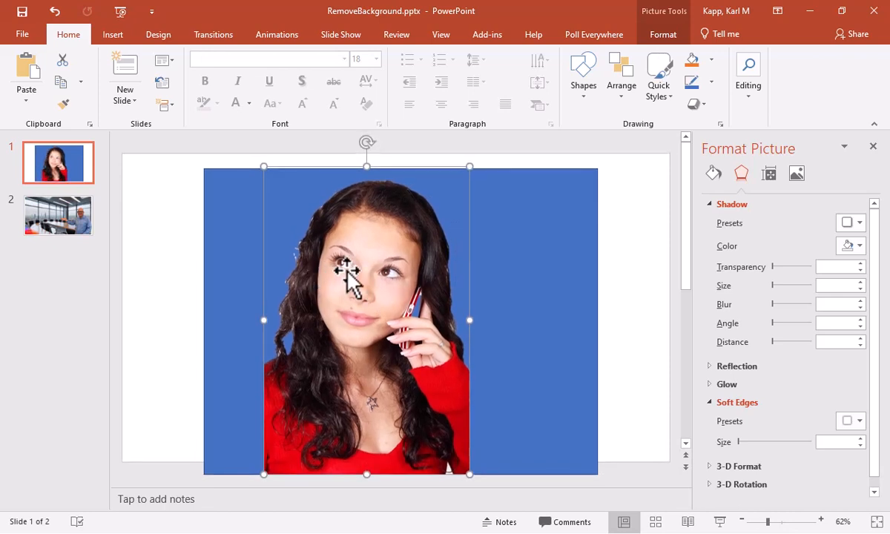
{"action": "mouse_move", "coordinate": [744, 450]}
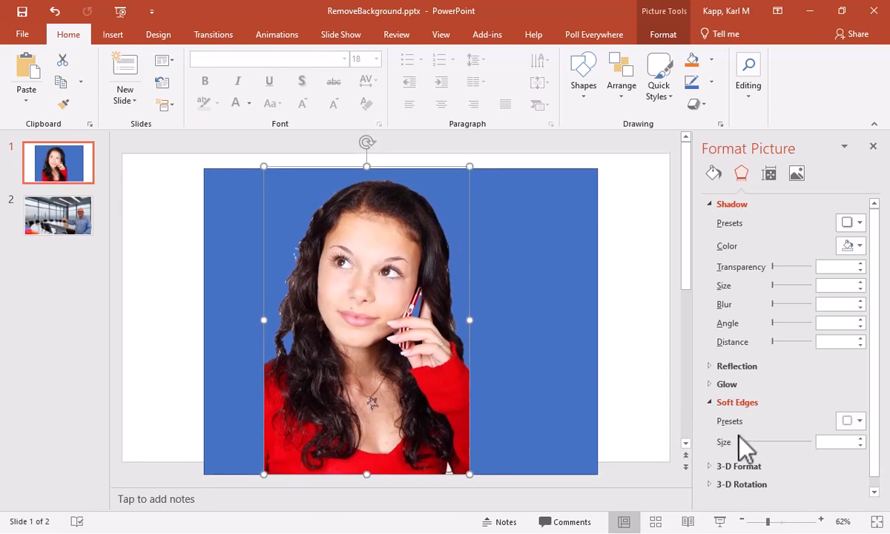
{"action": "mouse_move", "coordinate": [750, 451]}
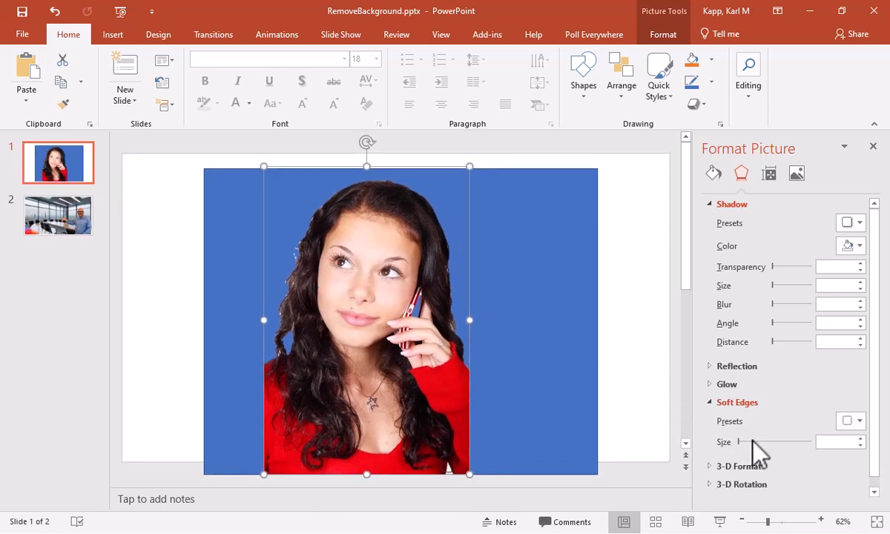
{"action": "left_click_drag", "start_coordinate": [753, 442], "coordinate": [757, 442]}
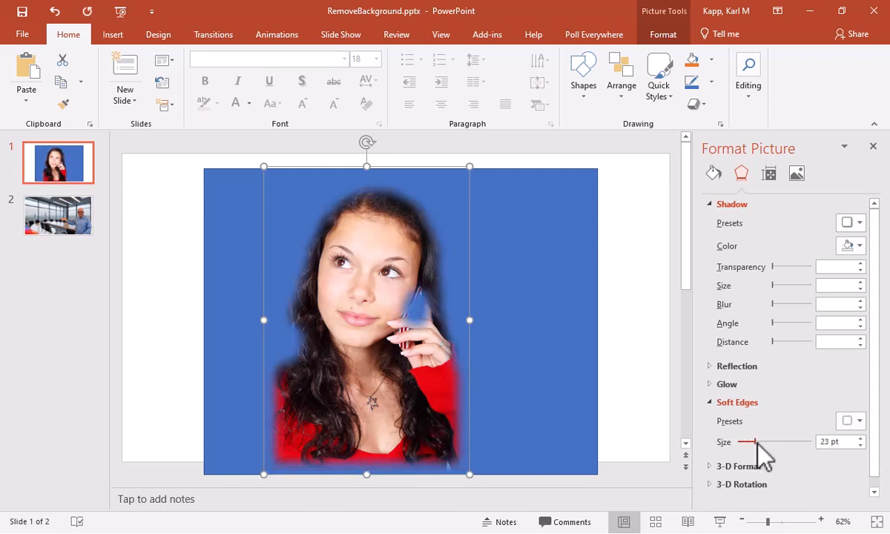
{"action": "left_click_drag", "start_coordinate": [751, 442], "coordinate": [738, 442]}
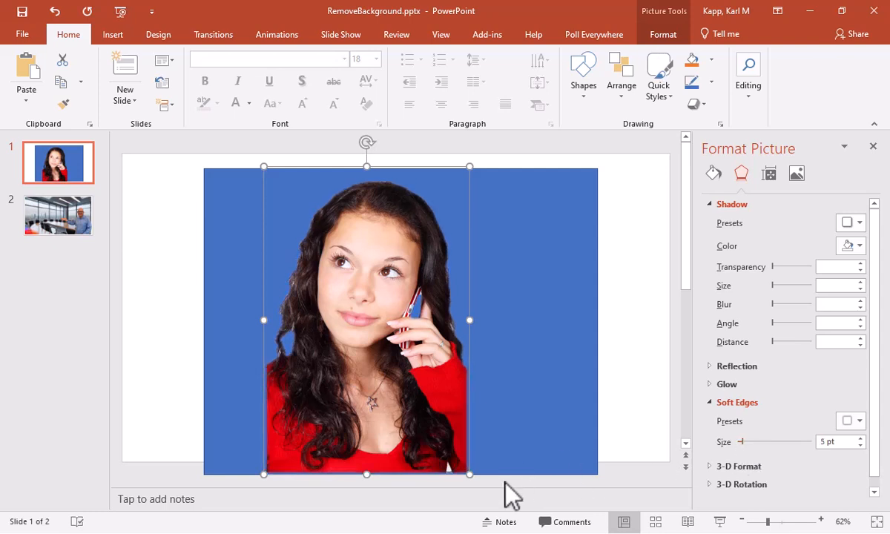
{"action": "mouse_move", "coordinate": [445, 468]}
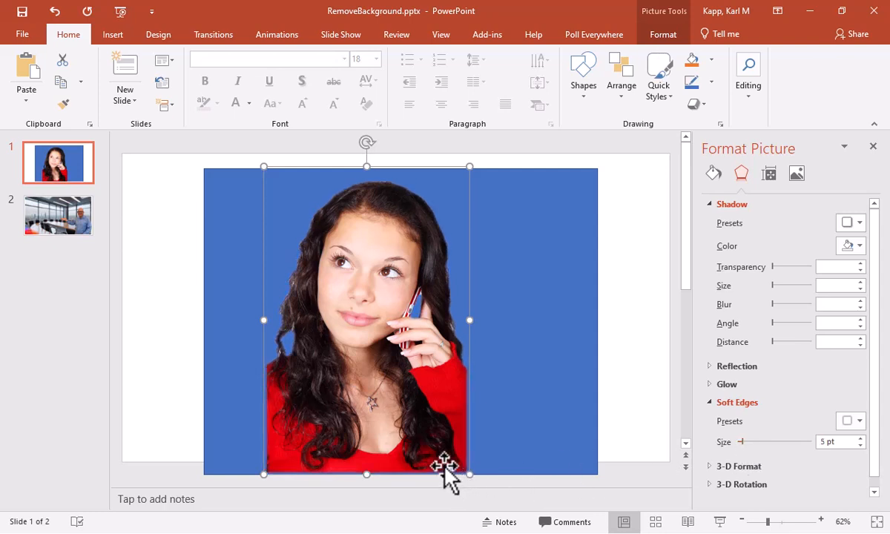
{"action": "left_click", "coordinate": [661, 34]}
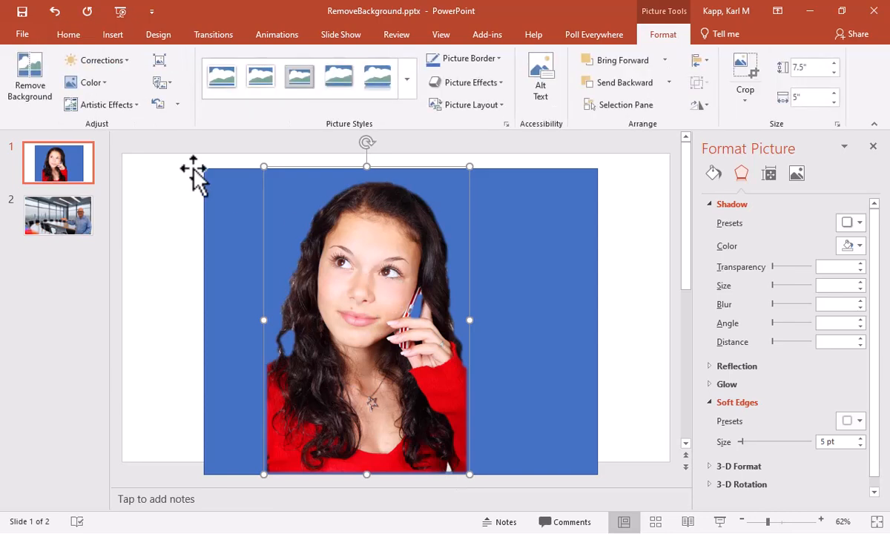
{"action": "left_click", "coordinate": [30, 77]}
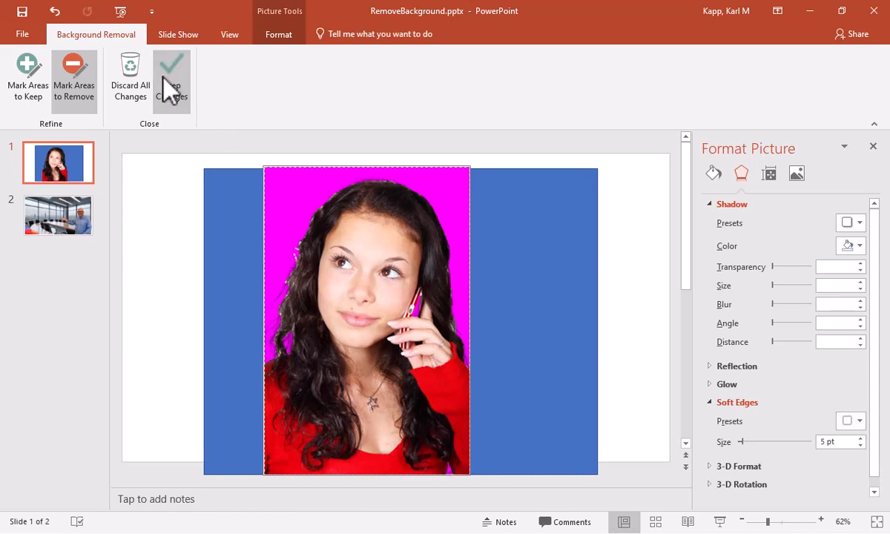
{"action": "left_click", "coordinate": [171, 74]}
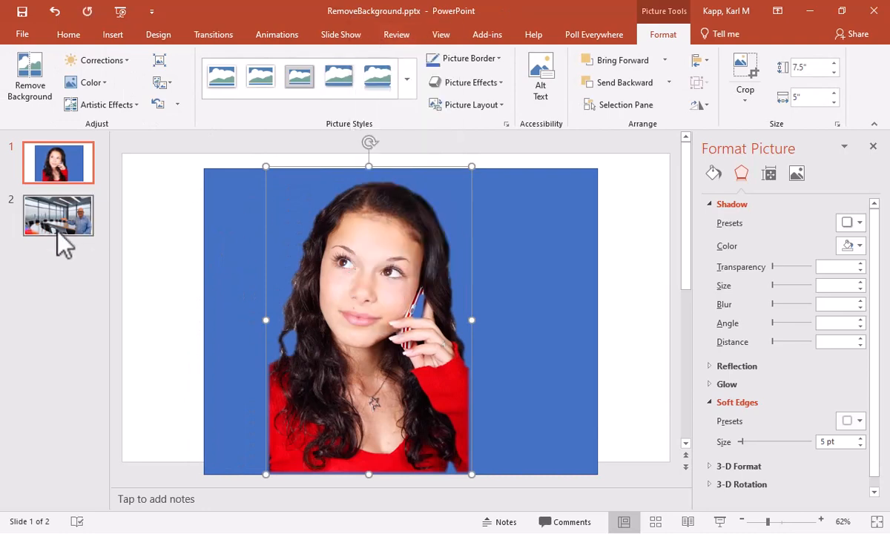
Step: Paste the cut-out woman onto the conference room slide beside the man
{"action": "right_click", "coordinate": [370, 319]}
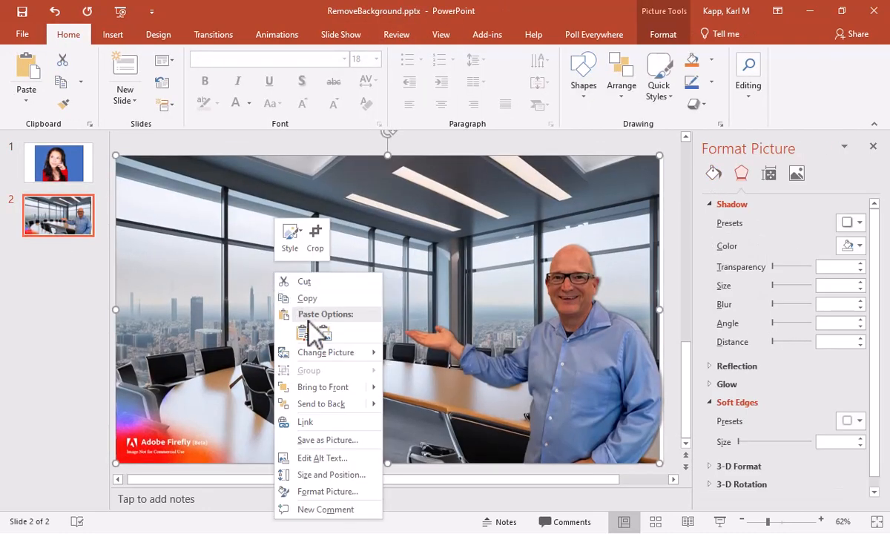
{"action": "left_click", "coordinate": [312, 330]}
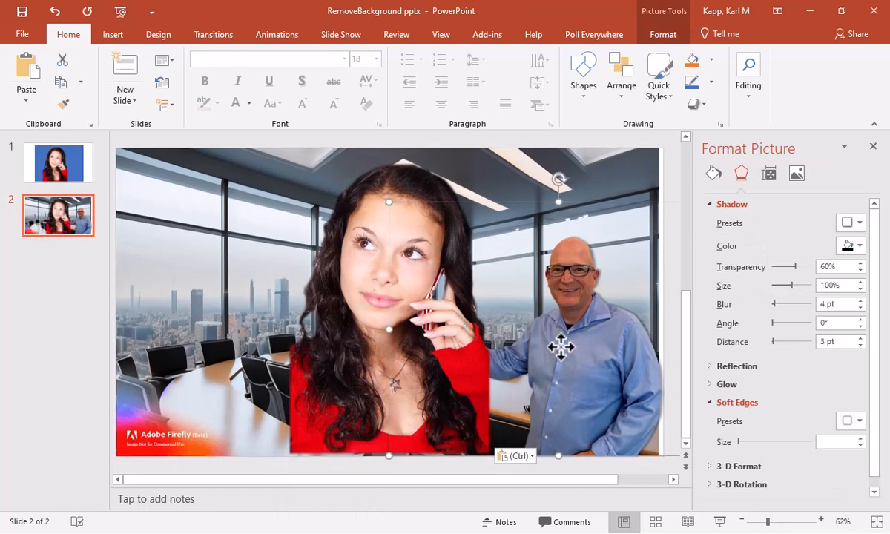